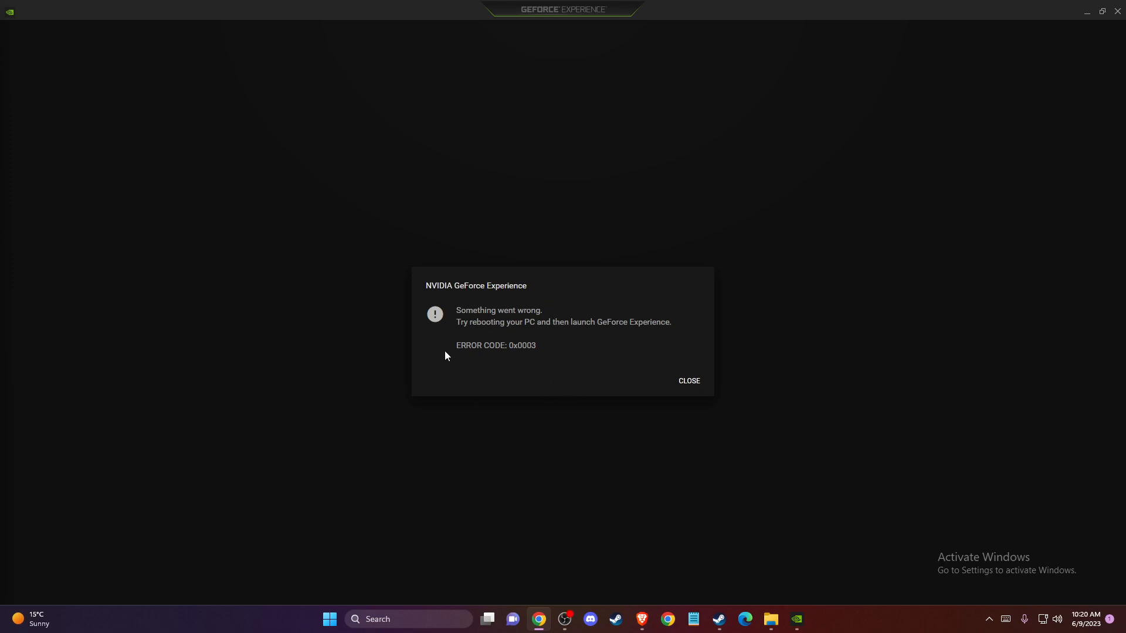
pyautogui.moveTo(503, 345)
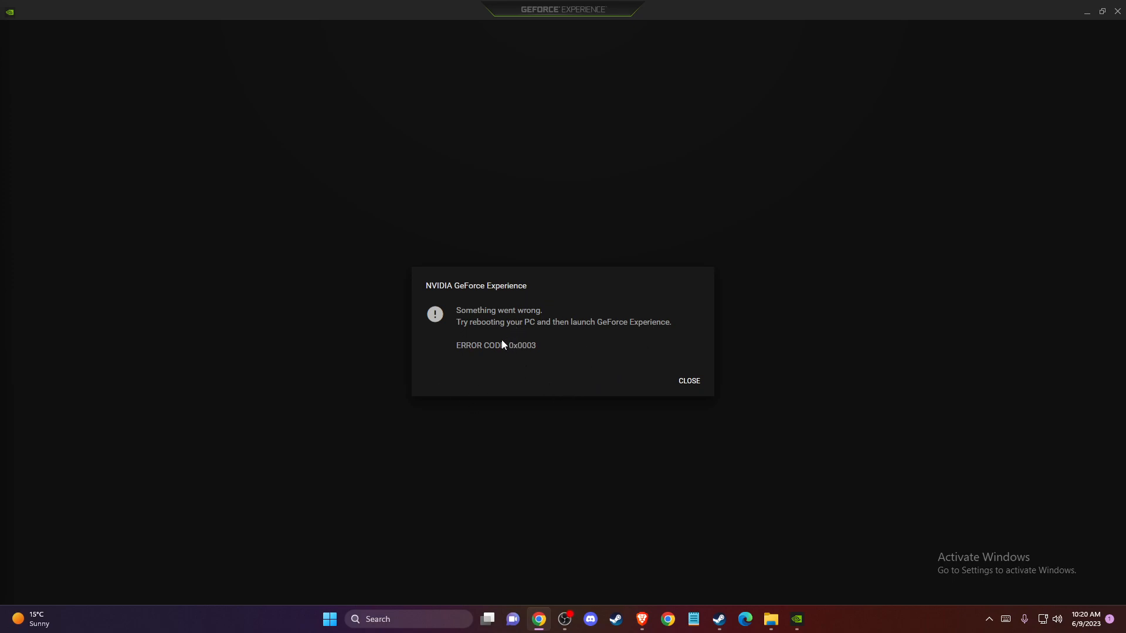
pyautogui.moveTo(502, 368)
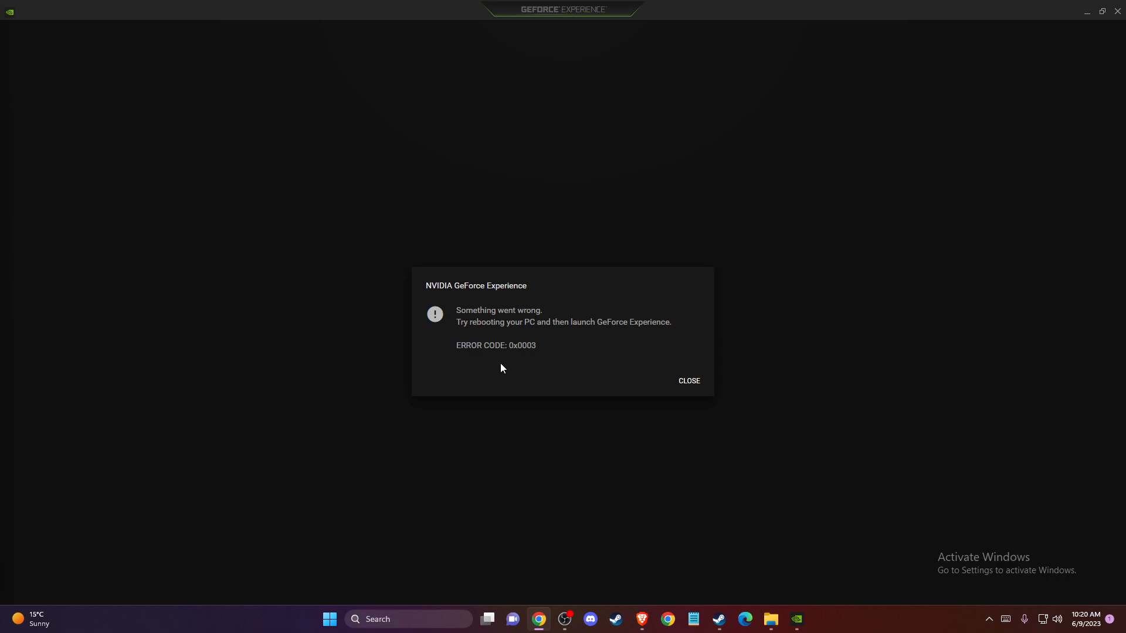
pyautogui.moveTo(500, 356)
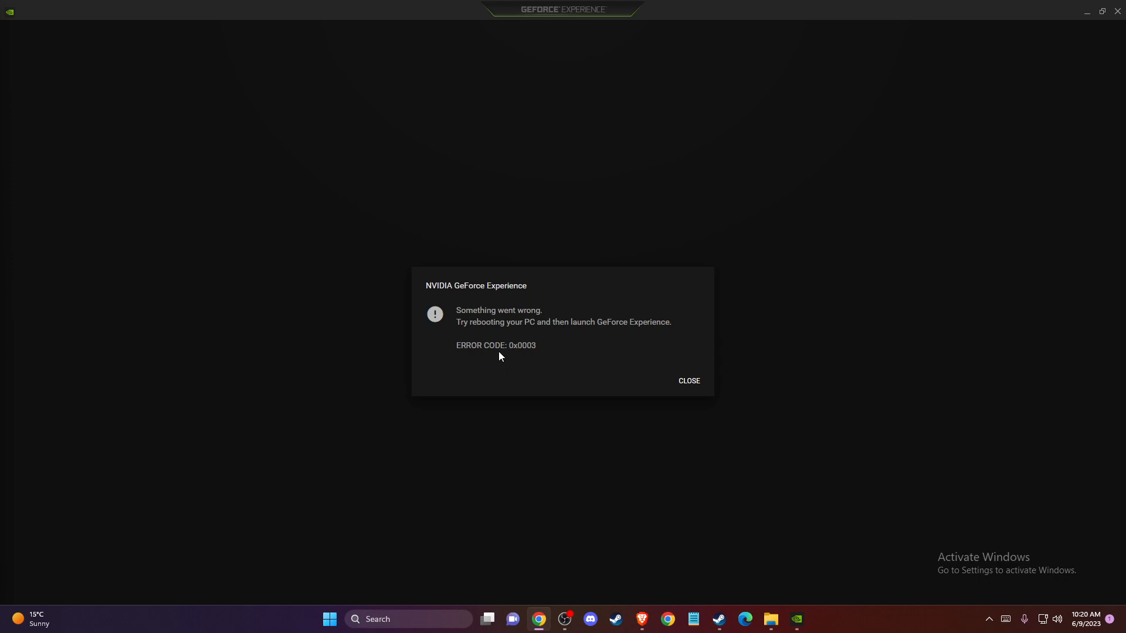
pyautogui.moveTo(542, 366)
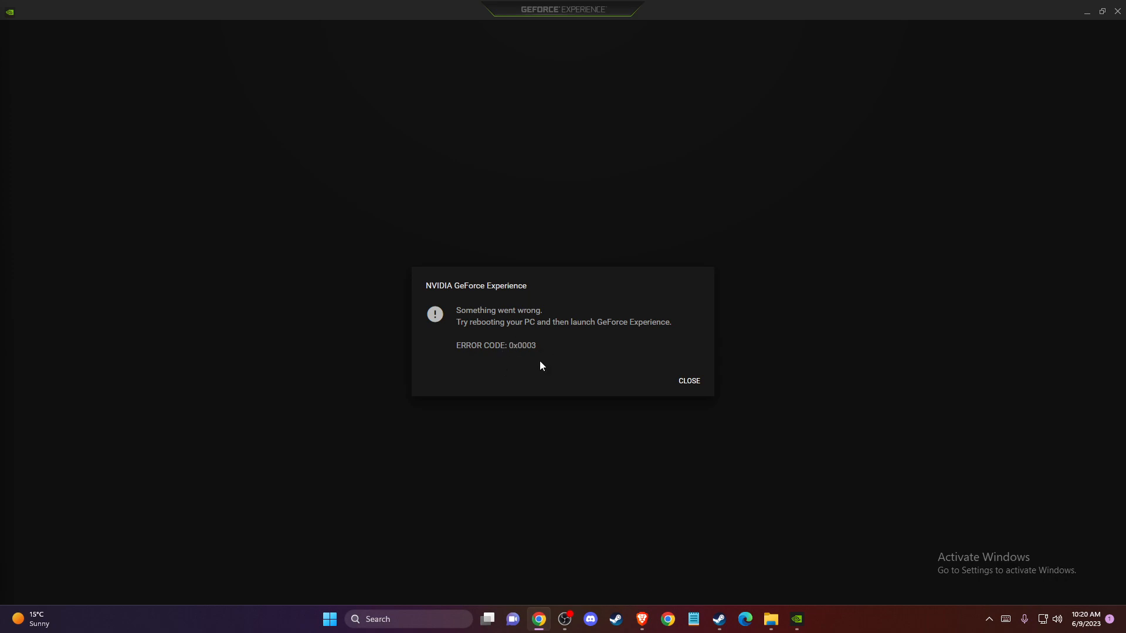
pyautogui.moveTo(687, 381)
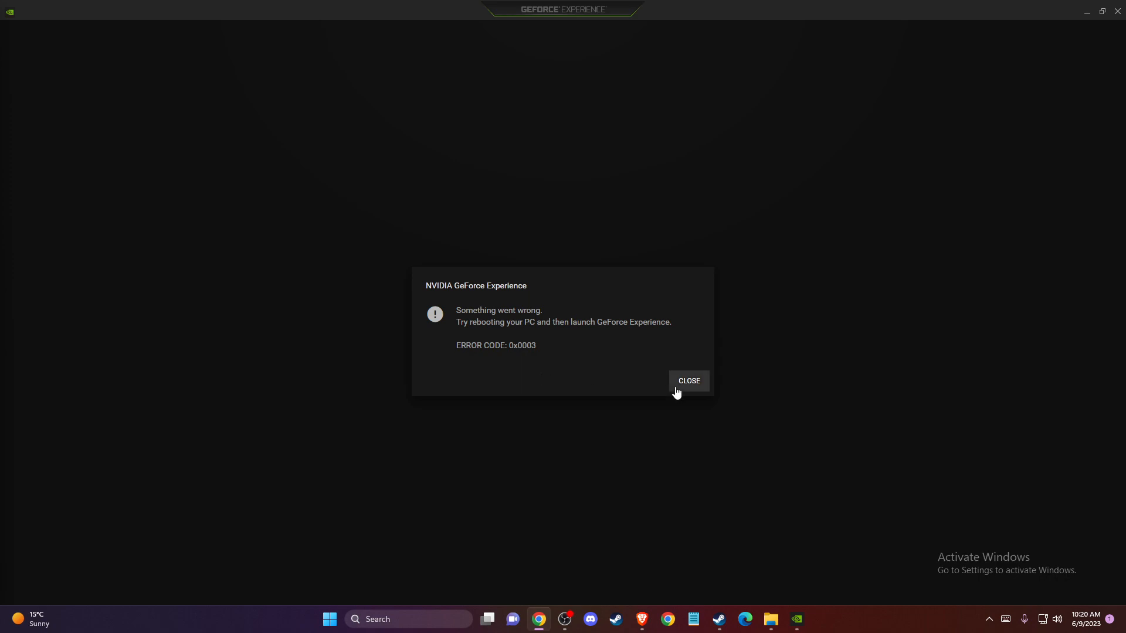
pyautogui.moveTo(679, 386)
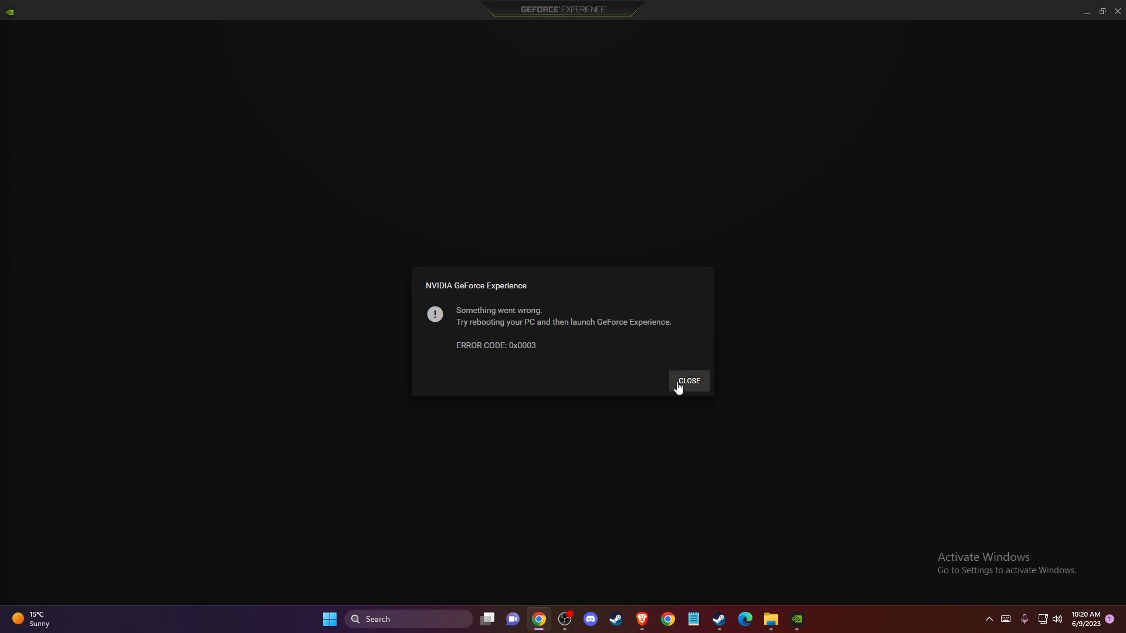
# Step: Close the GeForce Experience error, launch Services from Start and select NVIDIA Display Container LS
pyautogui.click(687, 380)
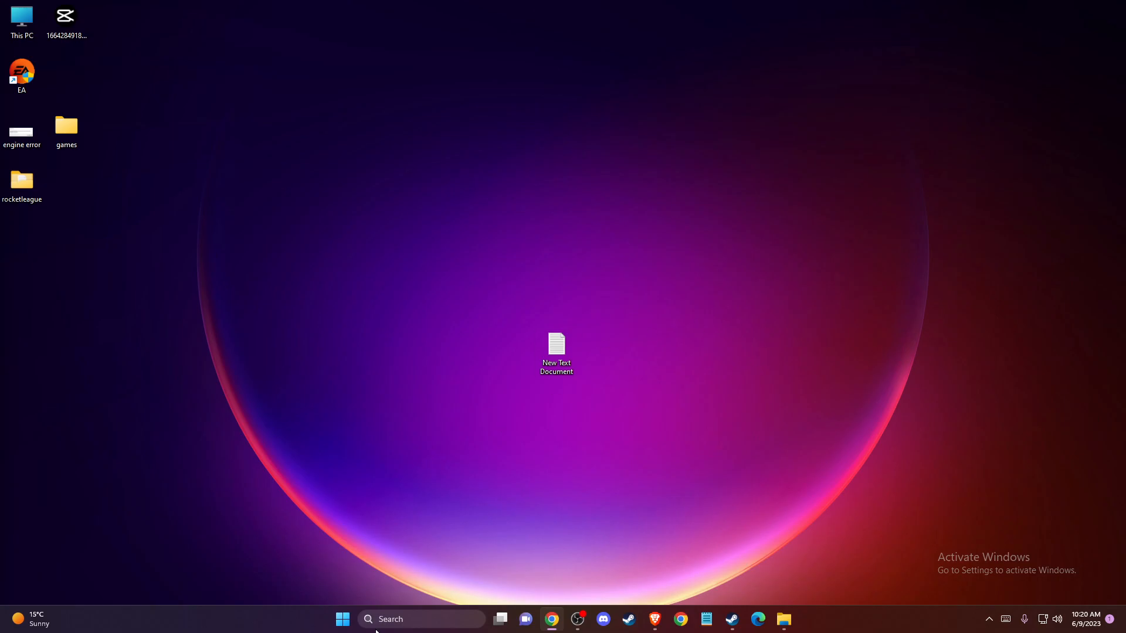
pyautogui.click(422, 619)
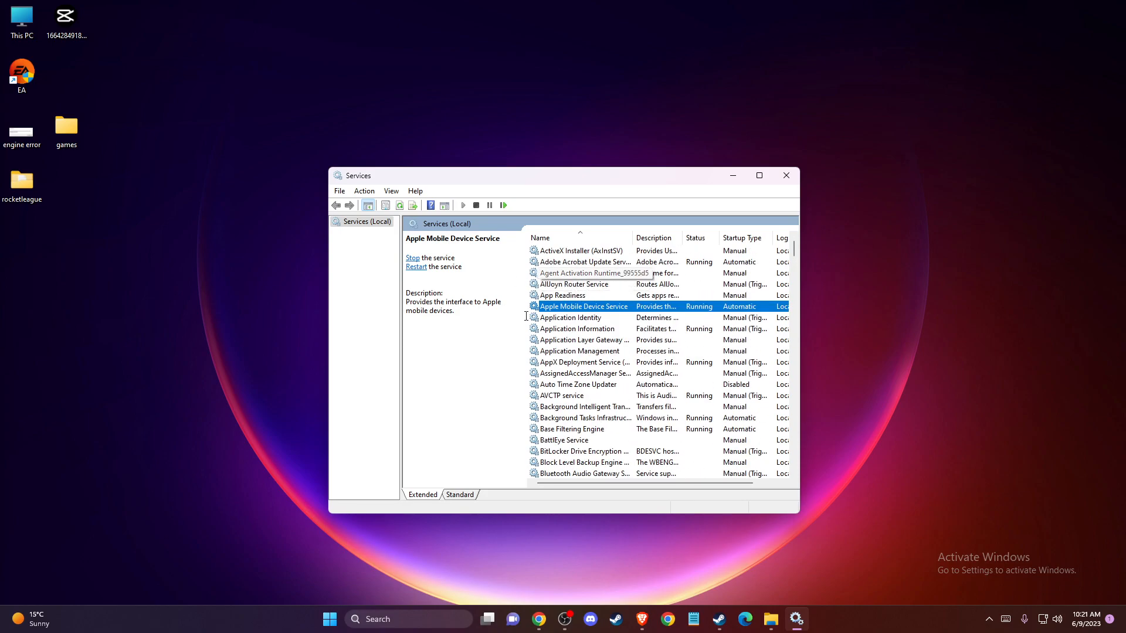
pyautogui.moveTo(593, 300)
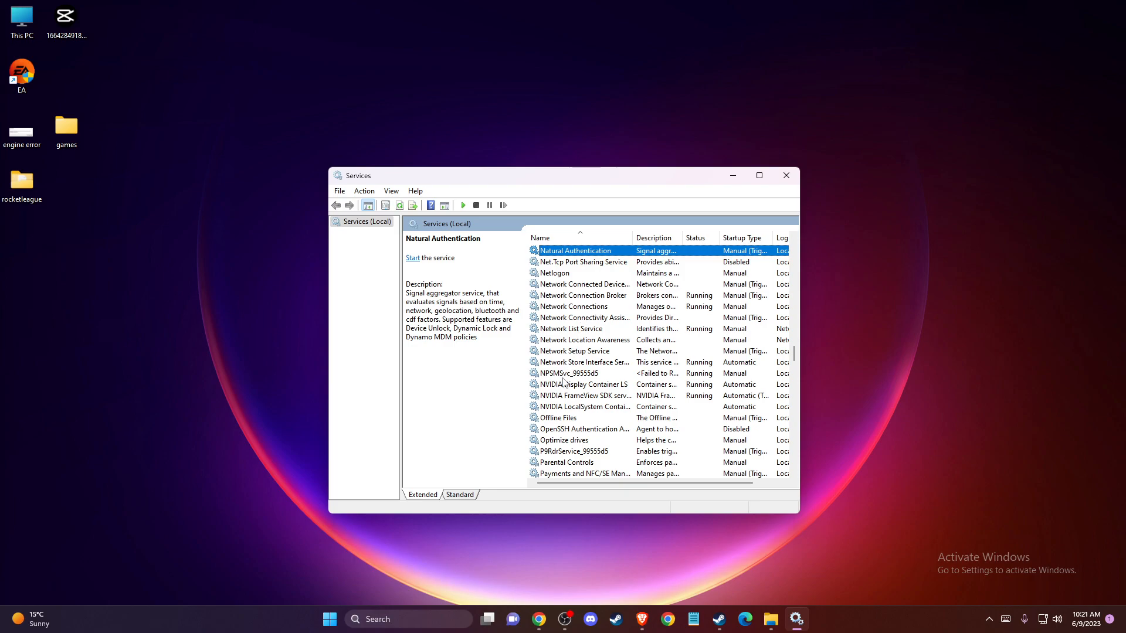
pyautogui.click(575, 306)
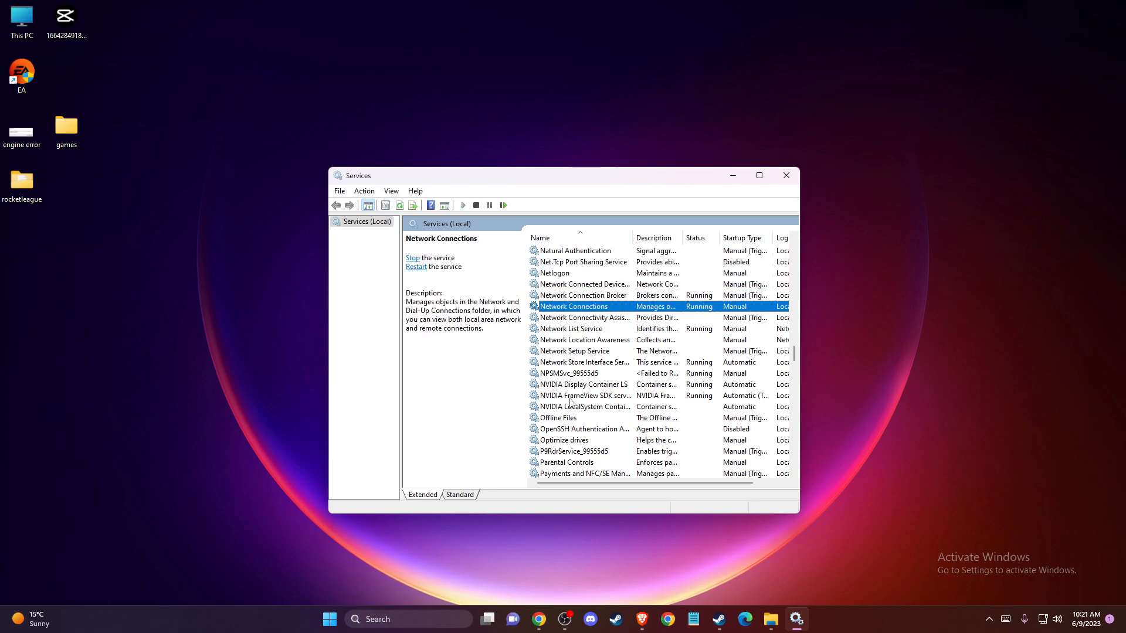
pyautogui.click(583, 385)
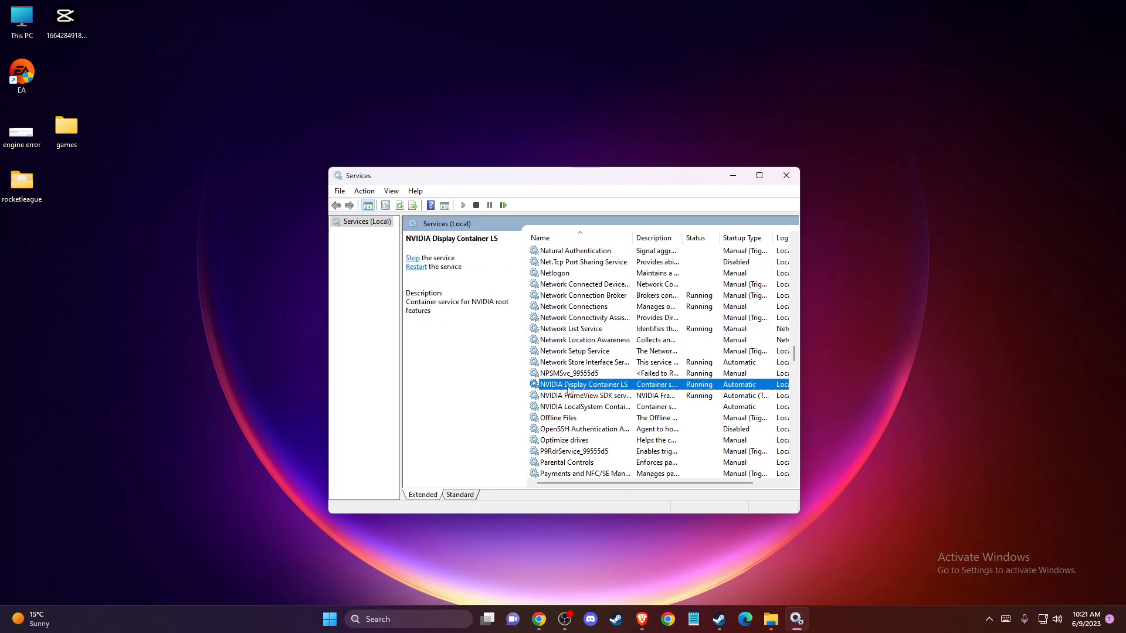
# Step: Restart NVIDIA Display Container LS and NVIDIA FrameView SDK service so both show Running
pyautogui.click(412, 258)
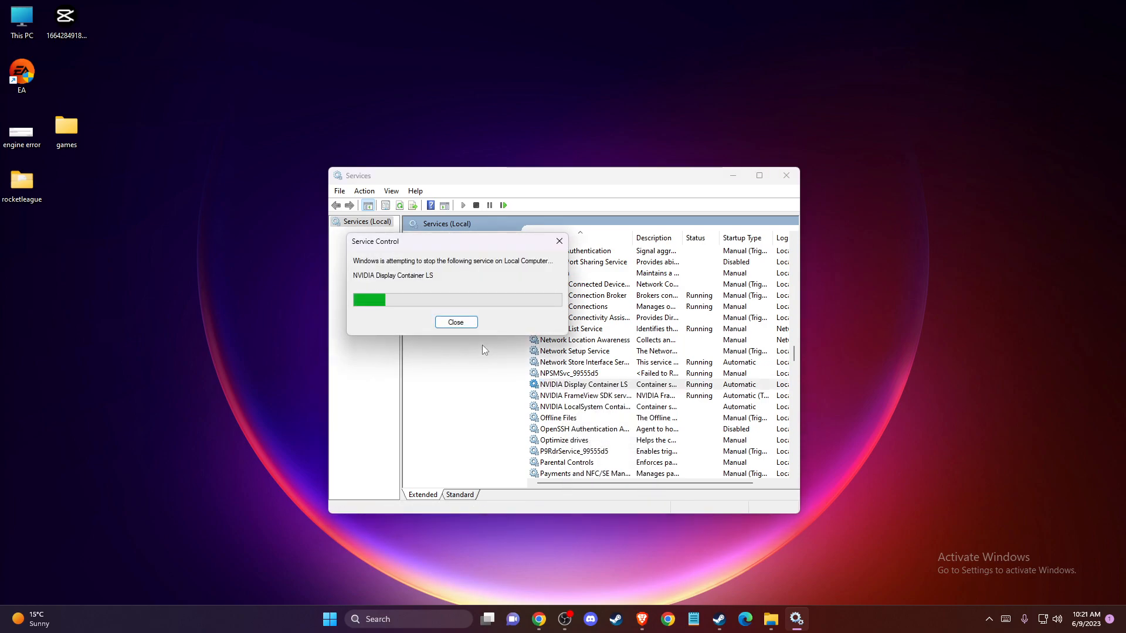
pyautogui.click(455, 321)
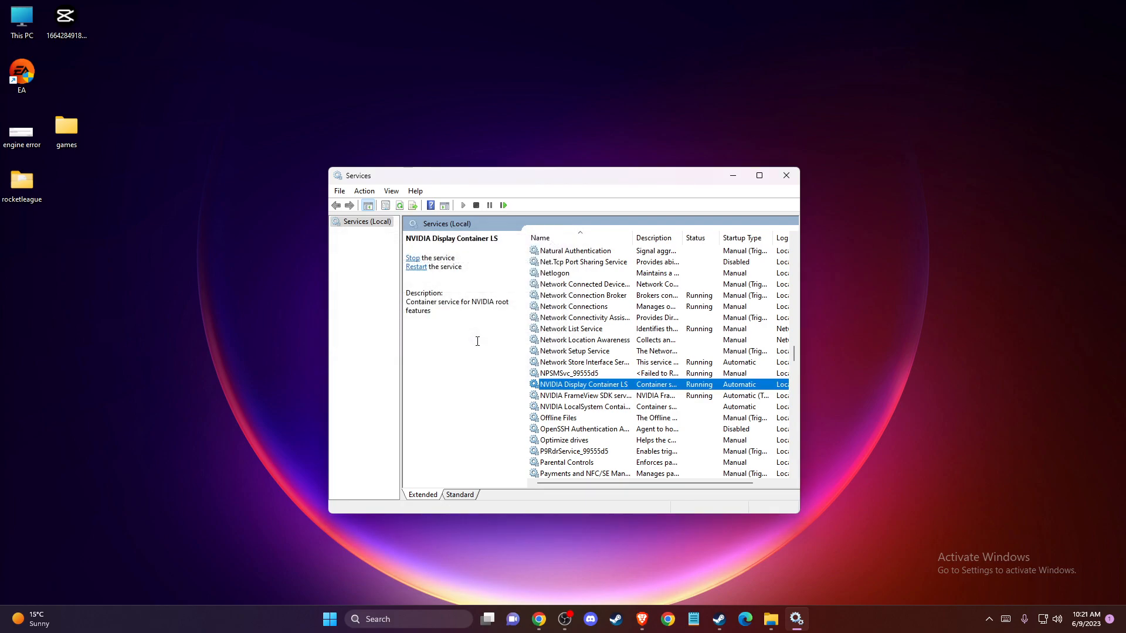
pyautogui.rightClick(582, 396)
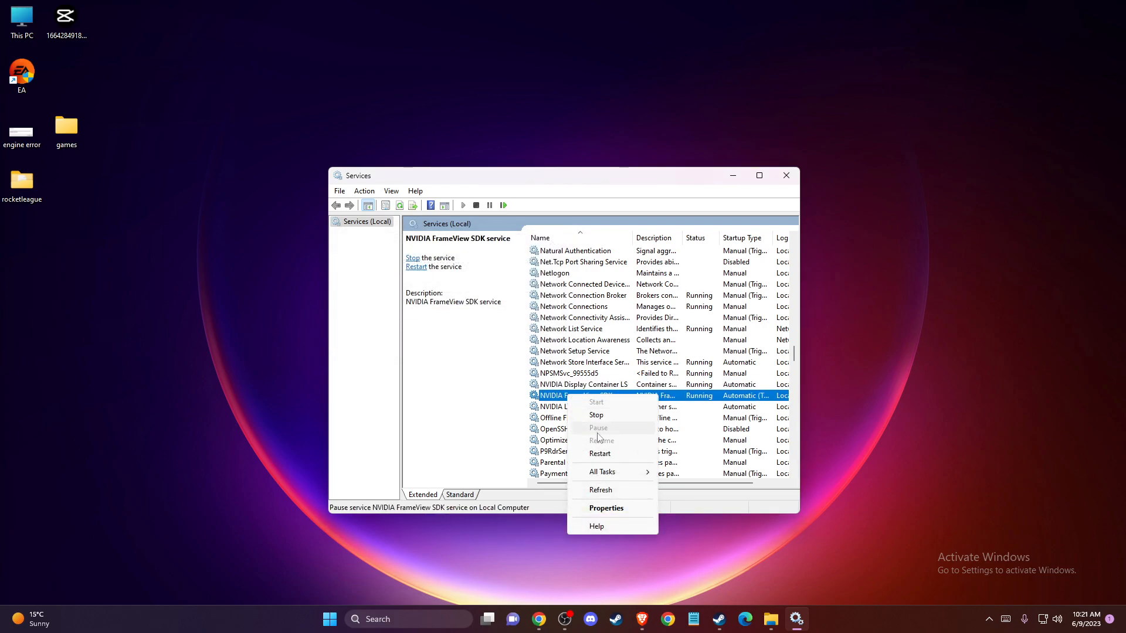
pyautogui.click(596, 415)
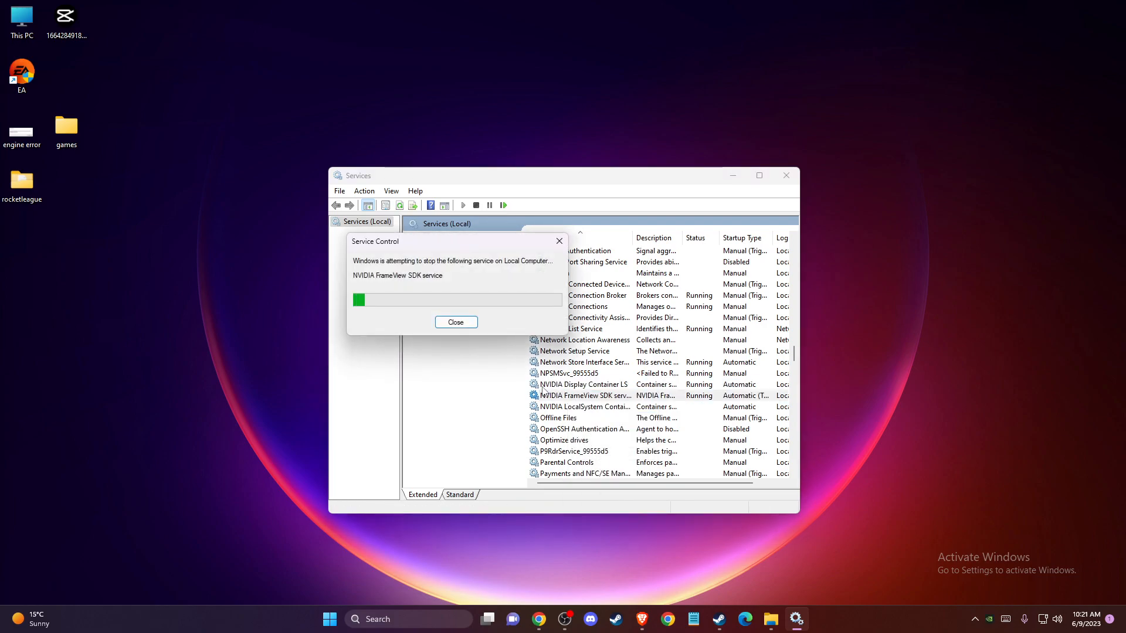
pyautogui.click(455, 321)
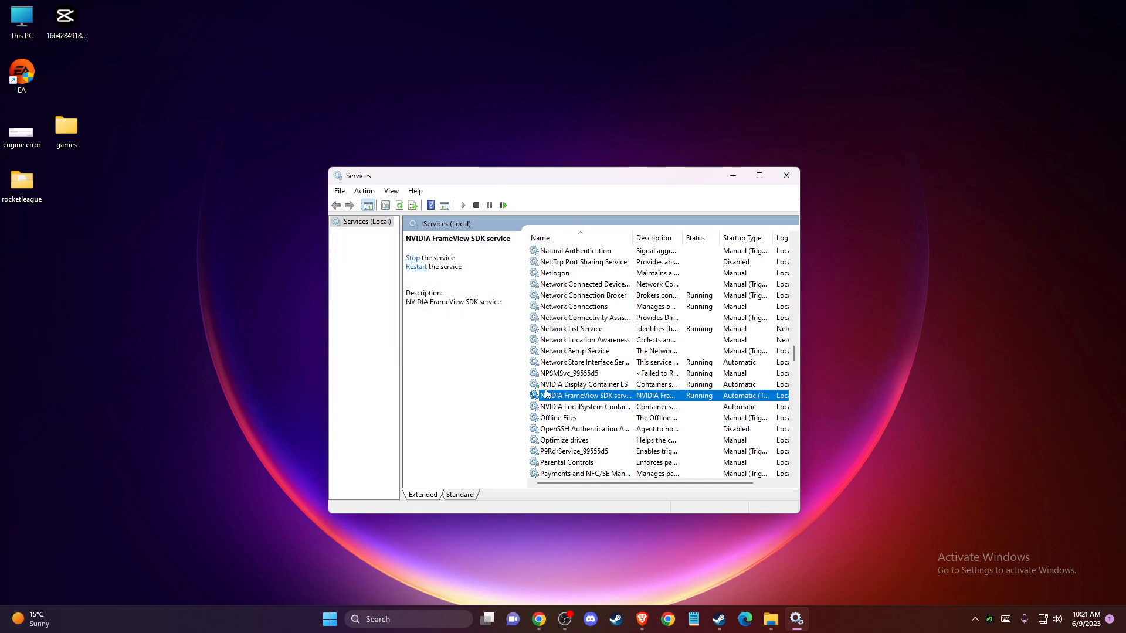
# Step: Start the stopped NVIDIA LocalSystem Container service, then close the Services window
pyautogui.rightClick(582, 407)
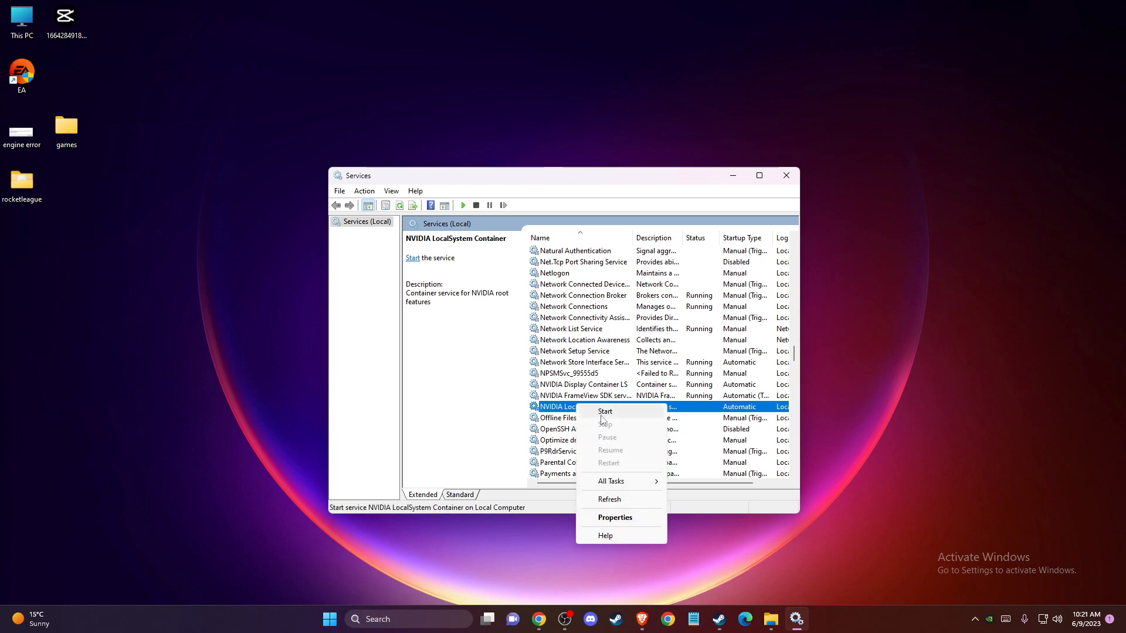
pyautogui.click(605, 412)
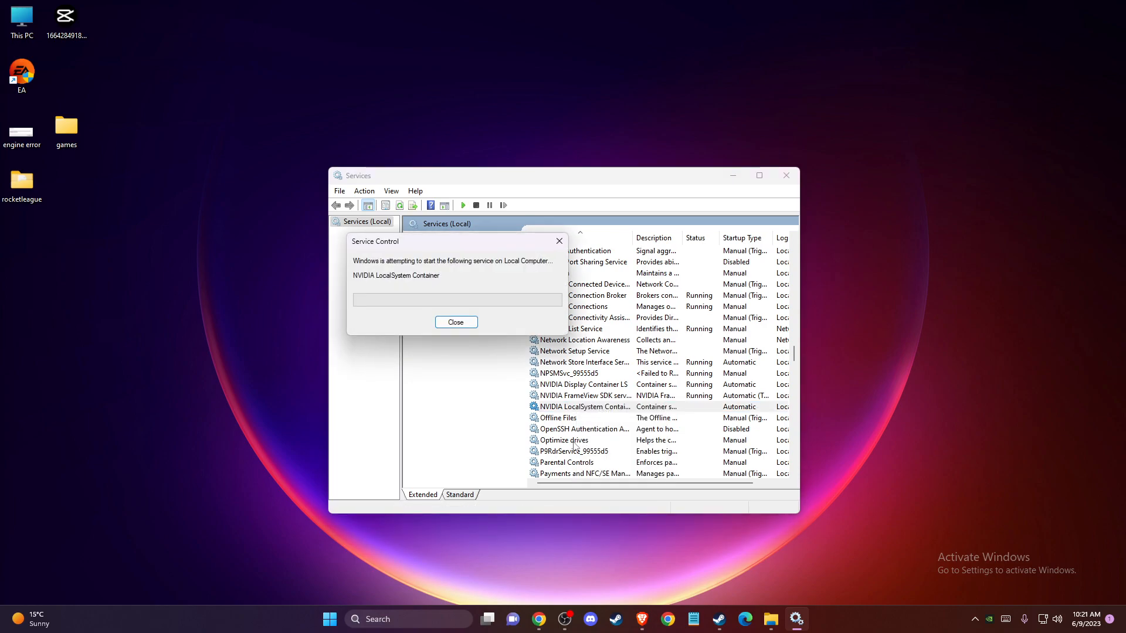
pyautogui.click(456, 321)
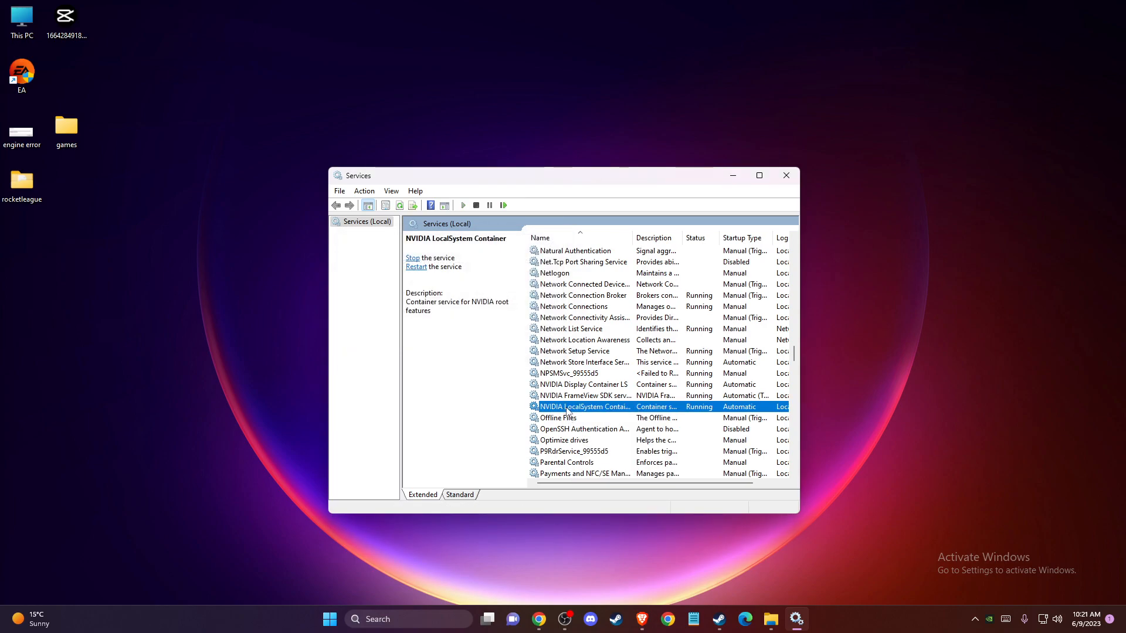
pyautogui.click(411, 258)
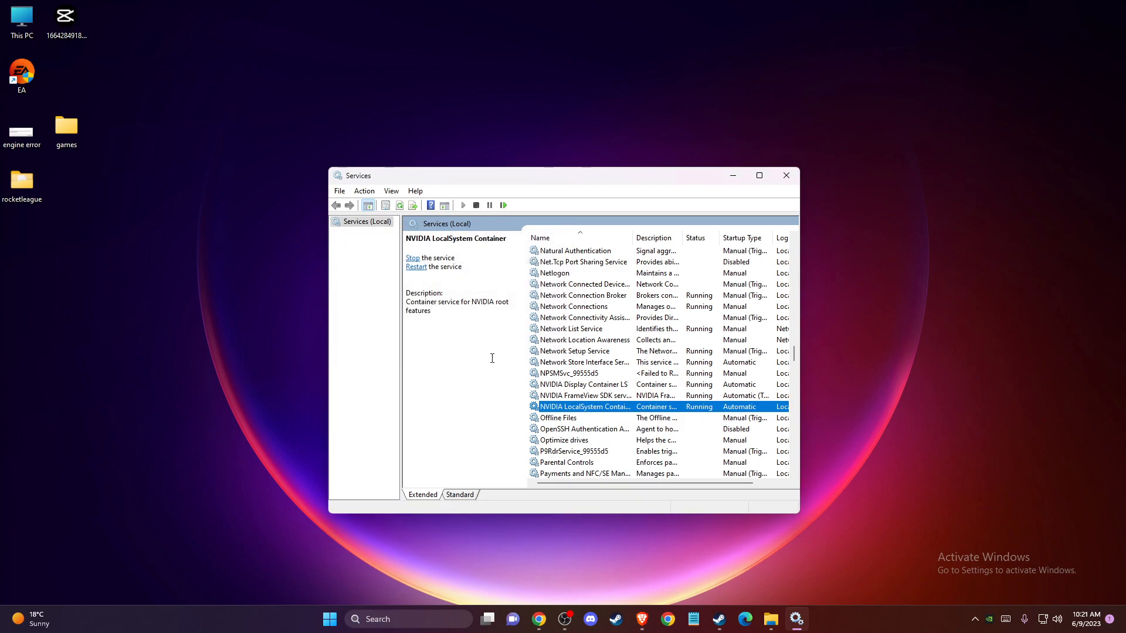
pyautogui.click(784, 175)
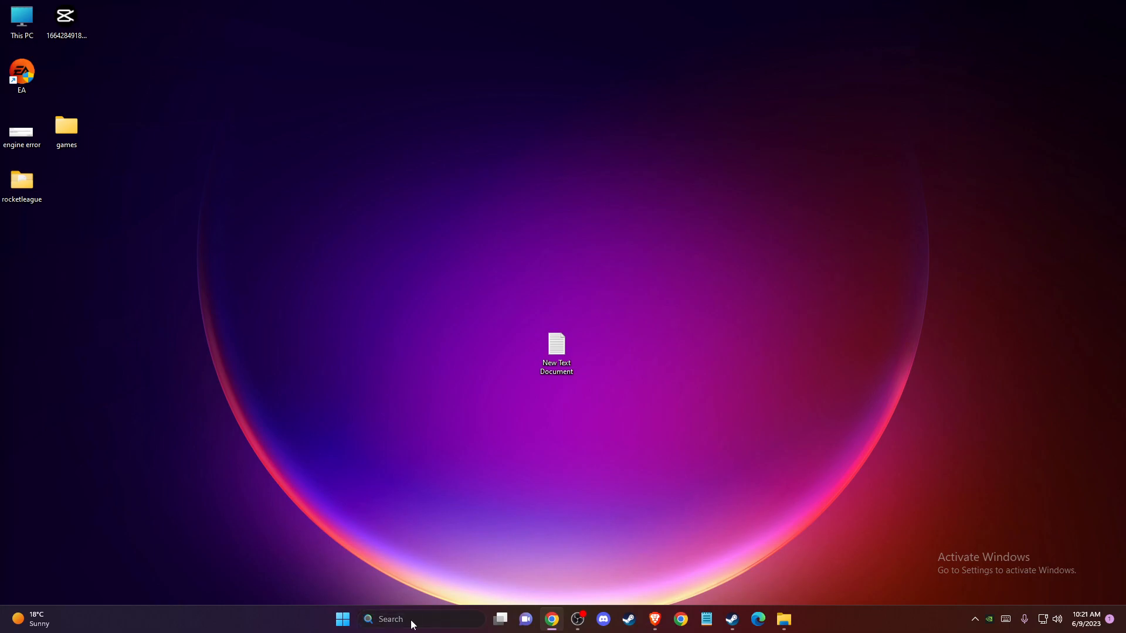
pyautogui.moveTo(447, 310)
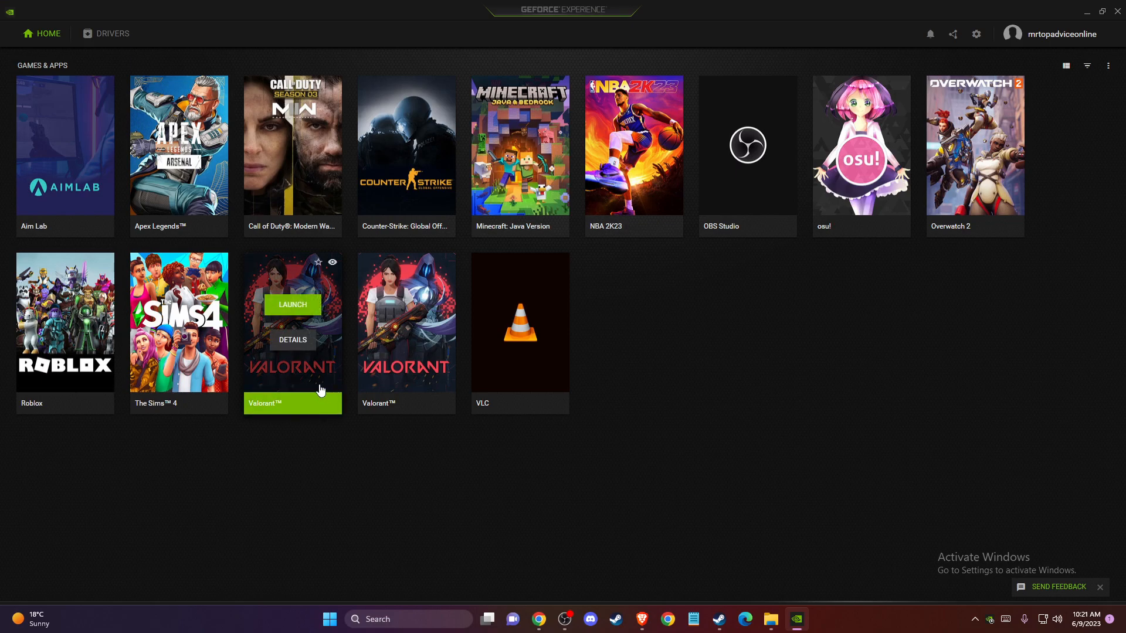
pyautogui.moveTo(350, 393)
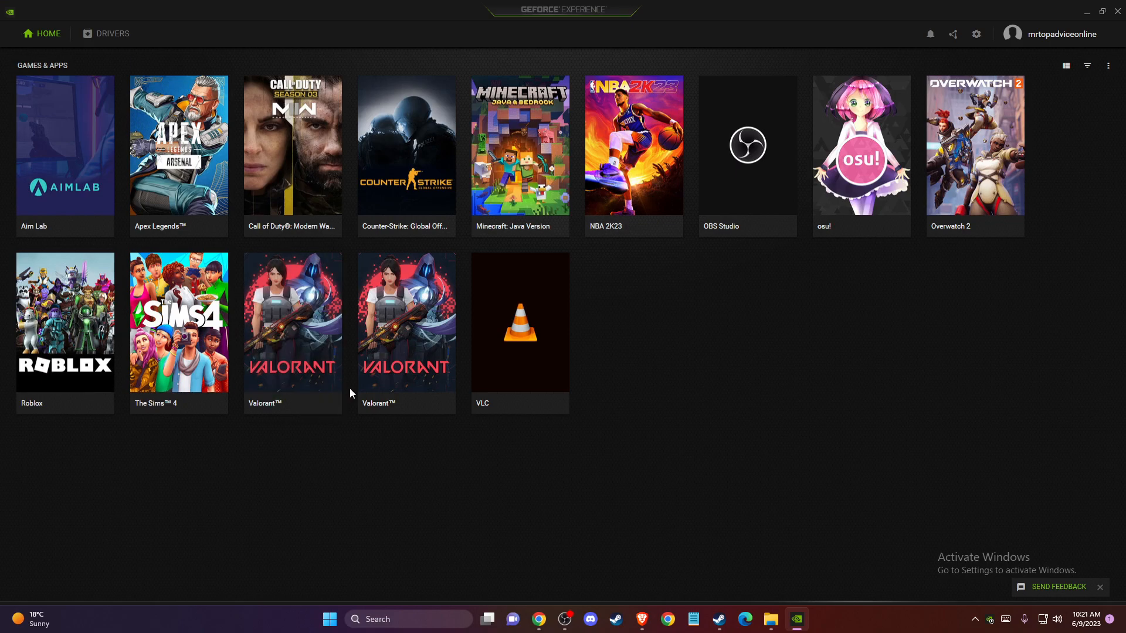